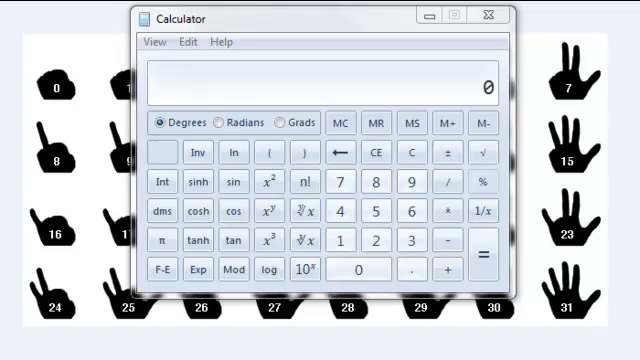
mouse_move(512, 150)
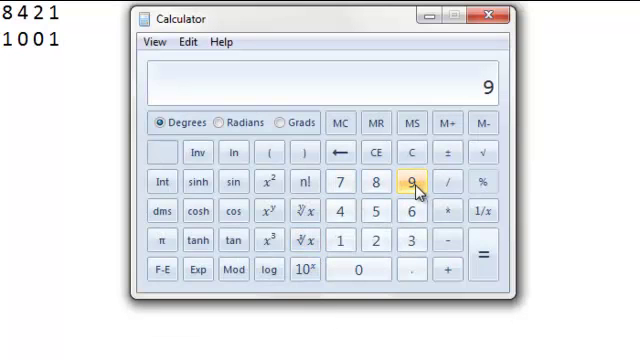
Switch Calculator to Programmer mode and show 9 in binary as 1001
click(152, 42)
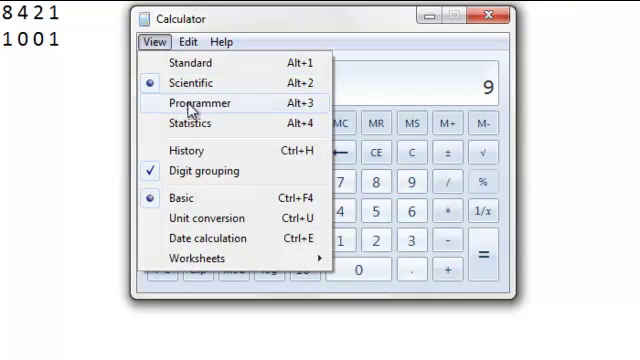
click(198, 104)
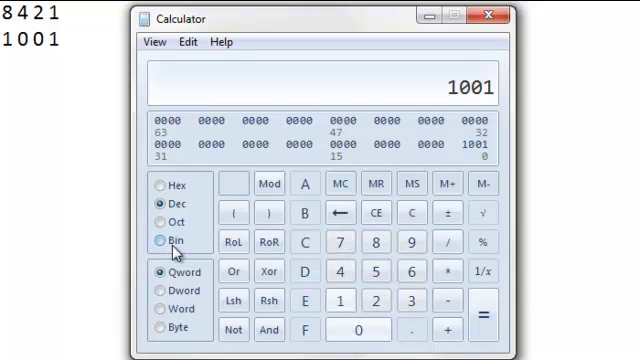
click(164, 240)
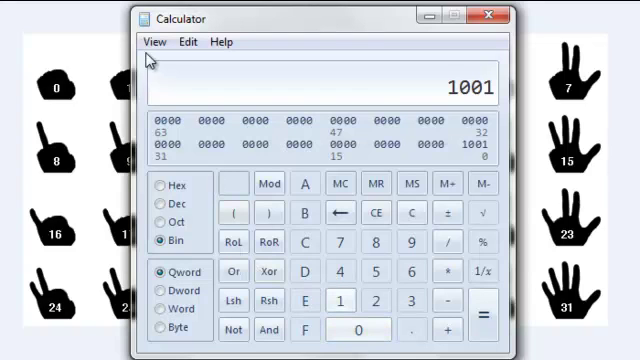
Return Calculator to Scientific mode via the View menu
click(152, 40)
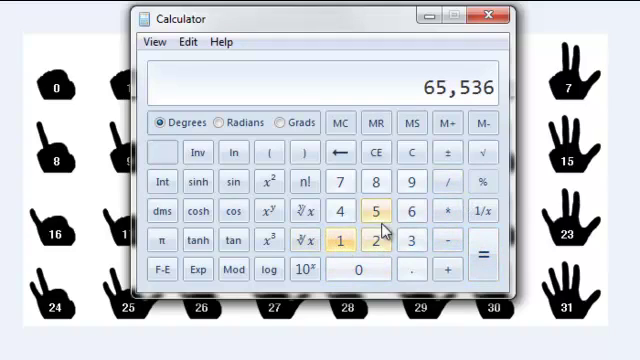
click(266, 210)
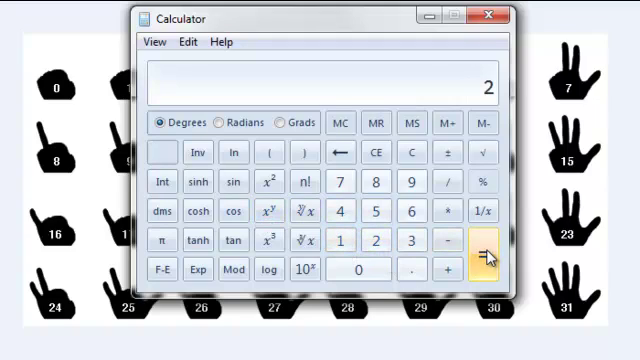
mouse_move(284, 232)
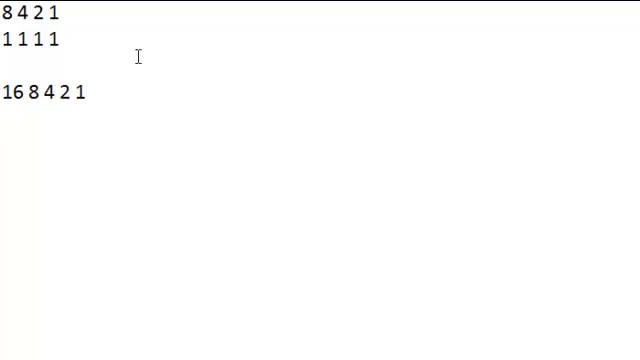
Write the binary number 10000 beneath the place values 16 8 4 2 1
text(1)
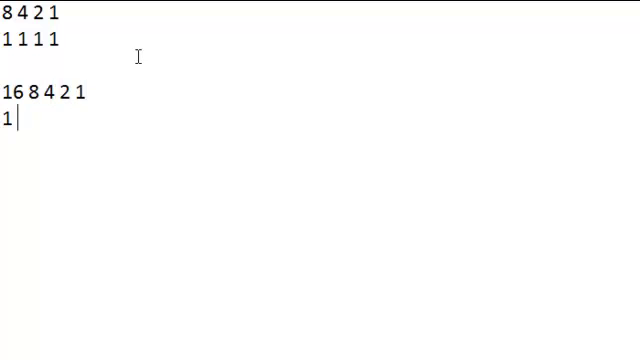
text(0000)
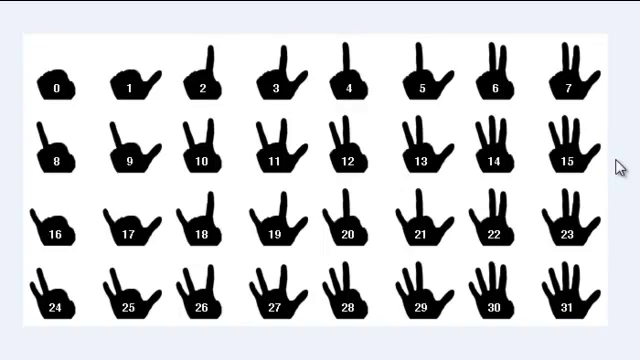
mouse_move(592, 248)
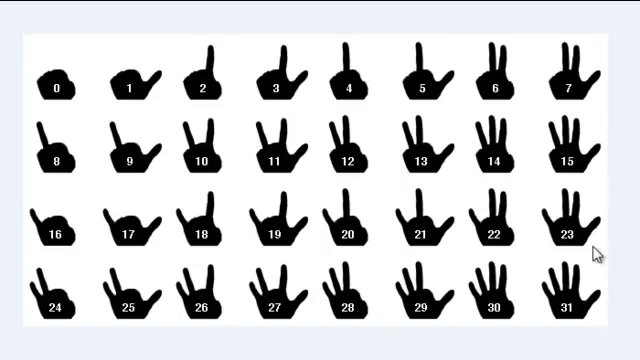